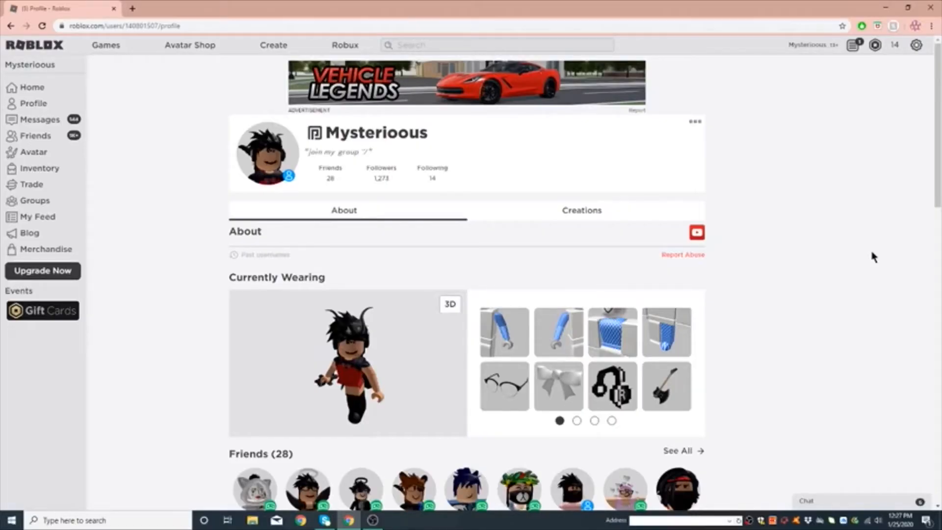
mouse_move(823, 223)
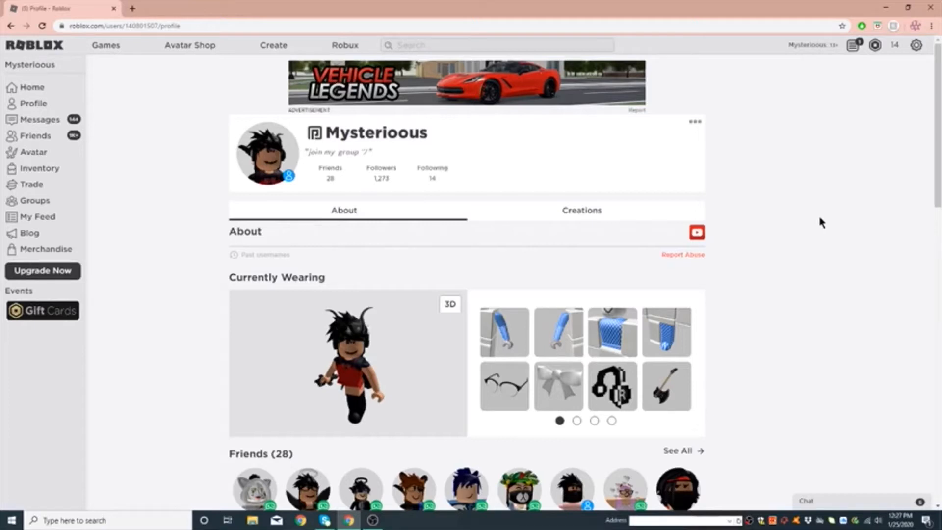
mouse_move(874, 256)
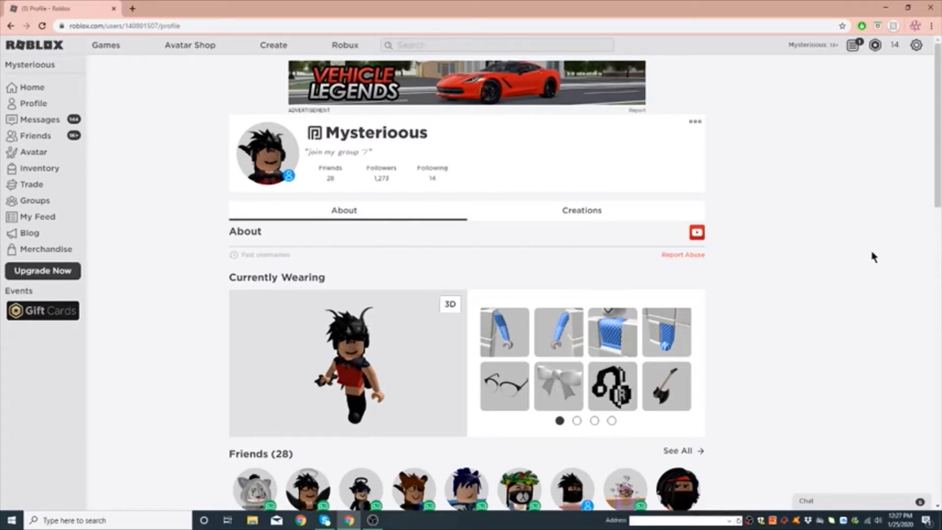
mouse_move(283, 41)
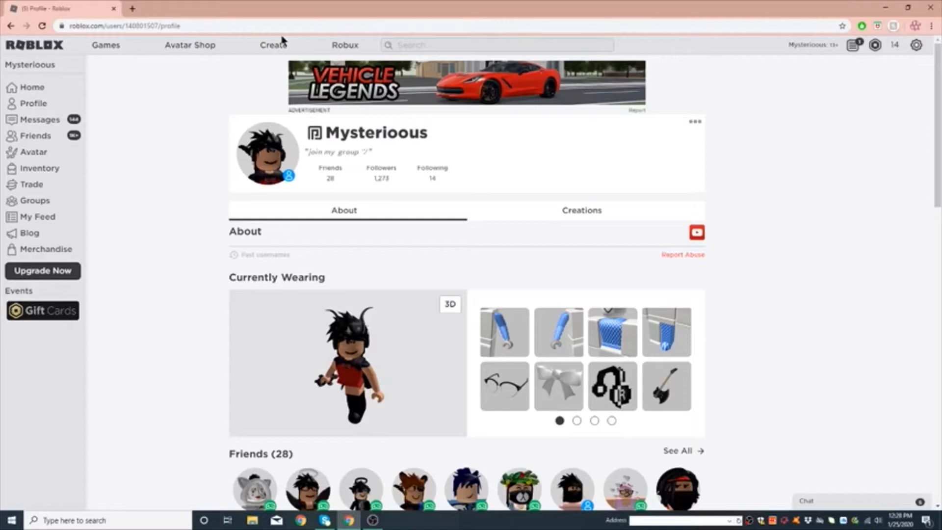
mouse_move(277, 64)
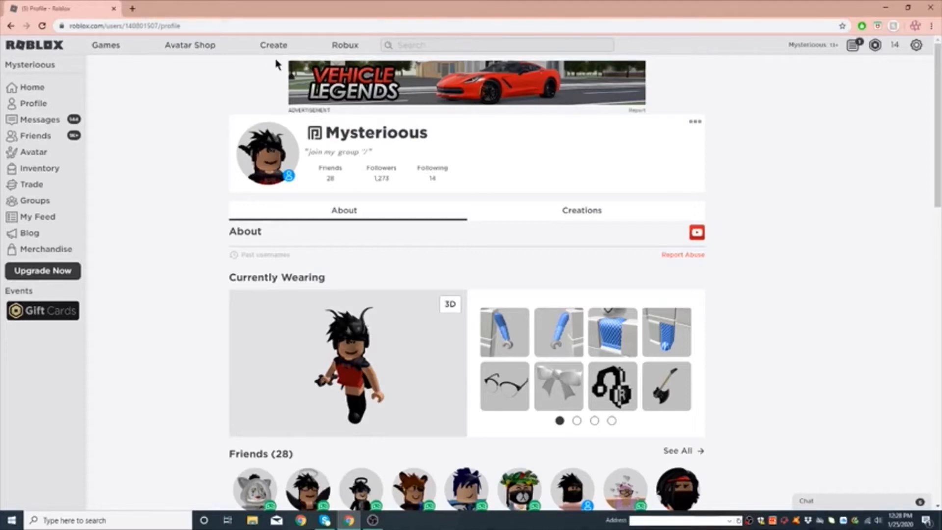
Step: Go from the Roblox profile page to the Create section
click(274, 44)
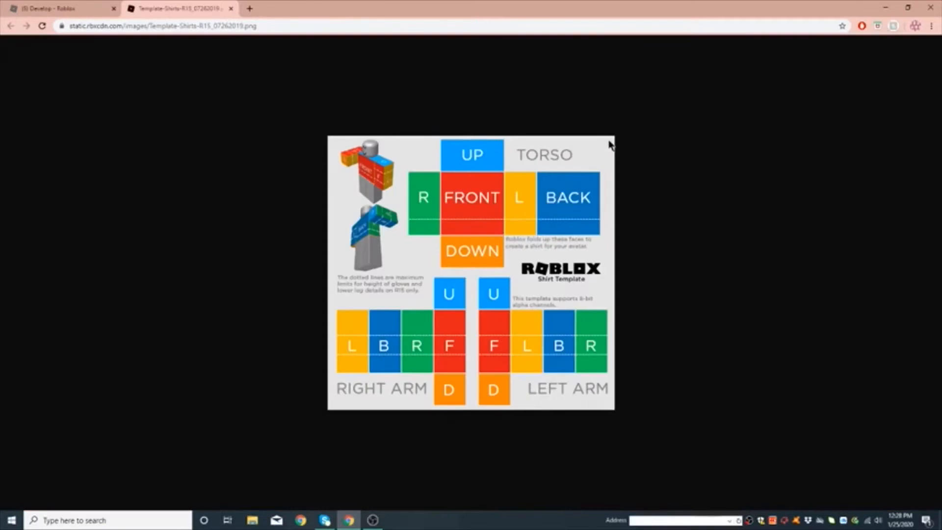
mouse_move(419, 274)
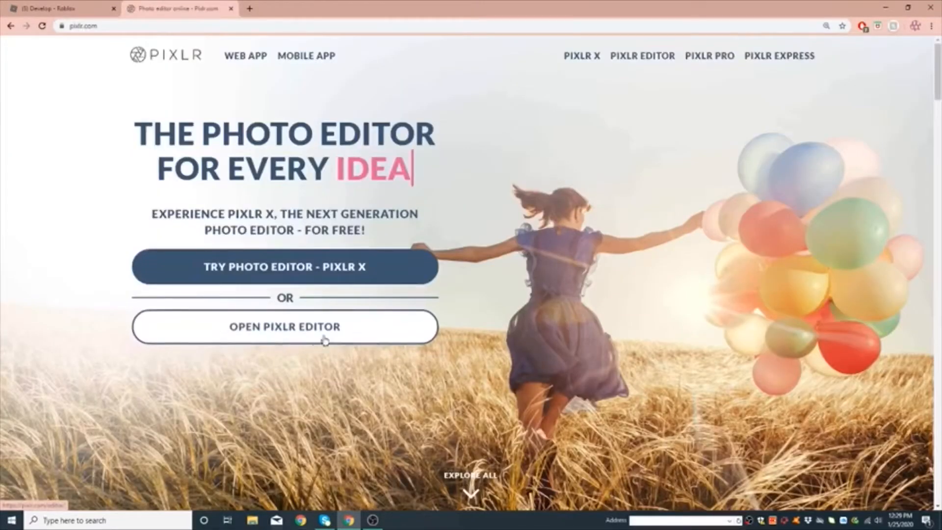
Step: Launch the classic Pixlr Editor from the pixlr.com home page
click(284, 326)
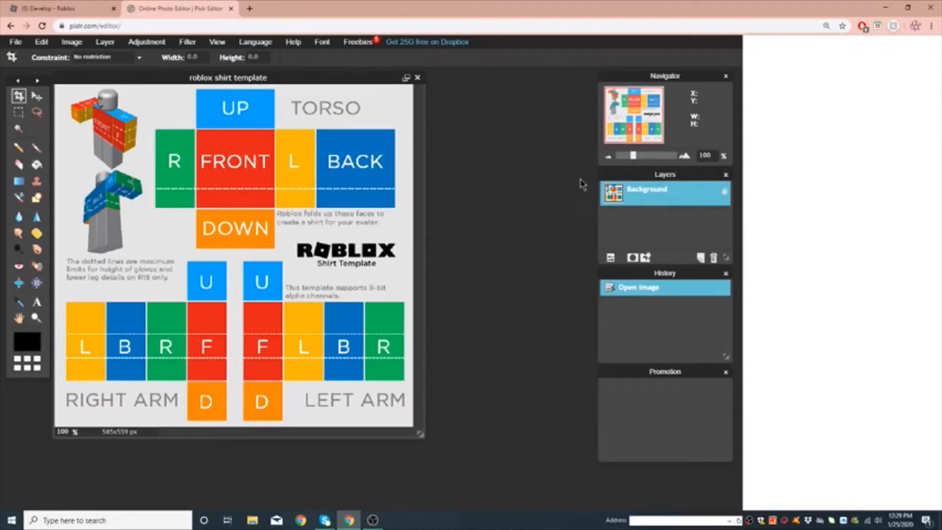
mouse_move(727, 218)
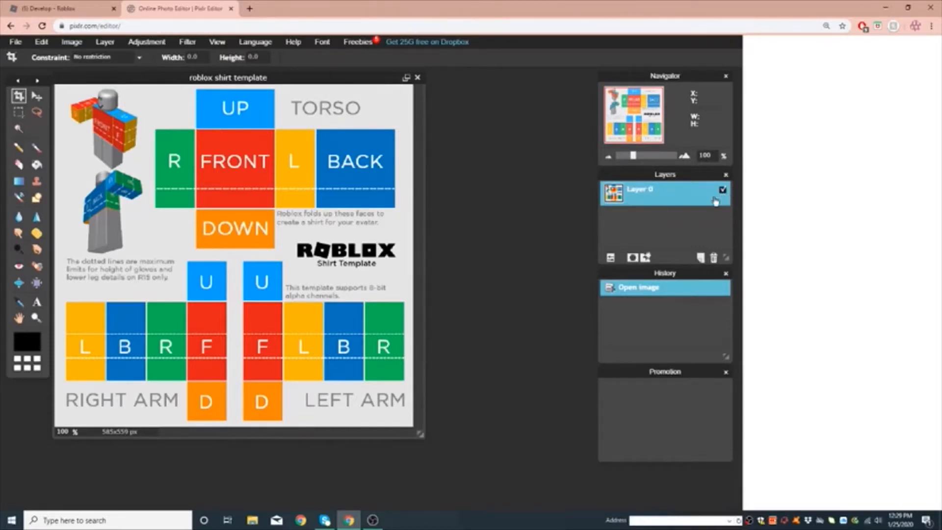
mouse_move(521, 49)
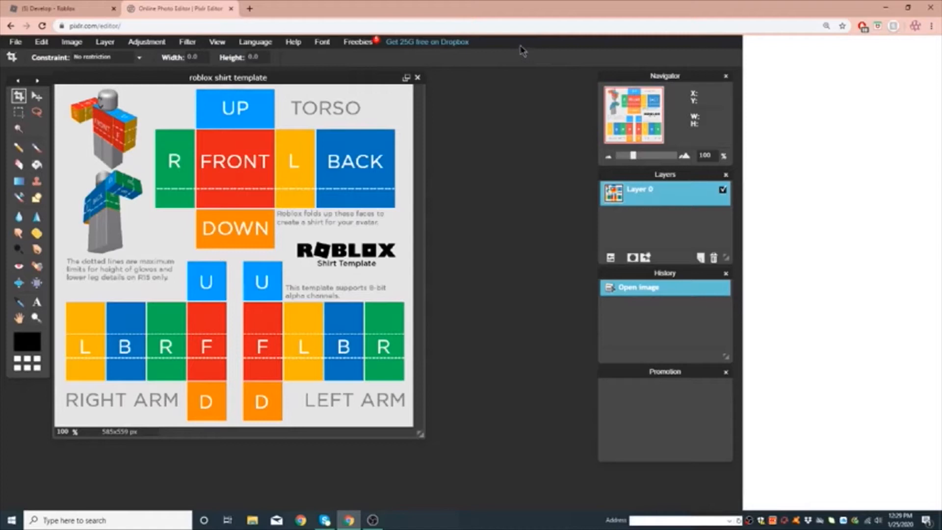
mouse_move(57, 58)
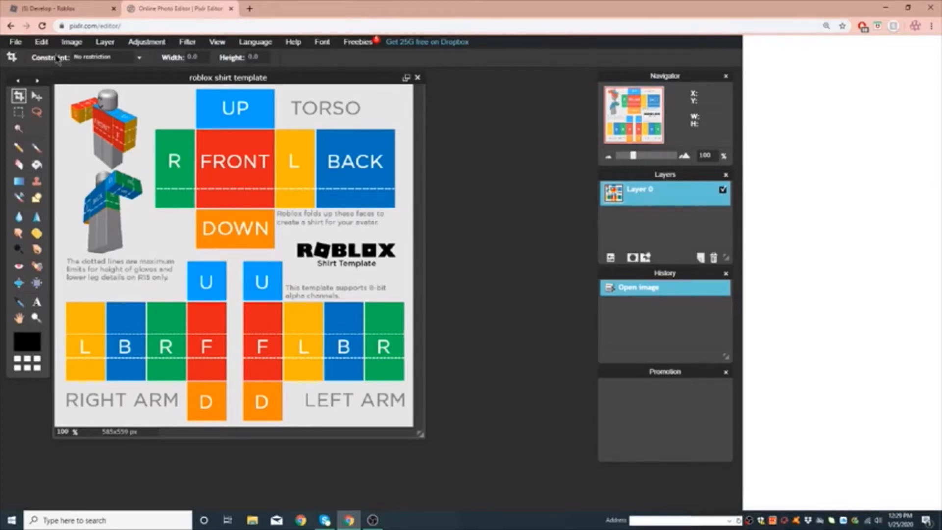
mouse_move(144, 65)
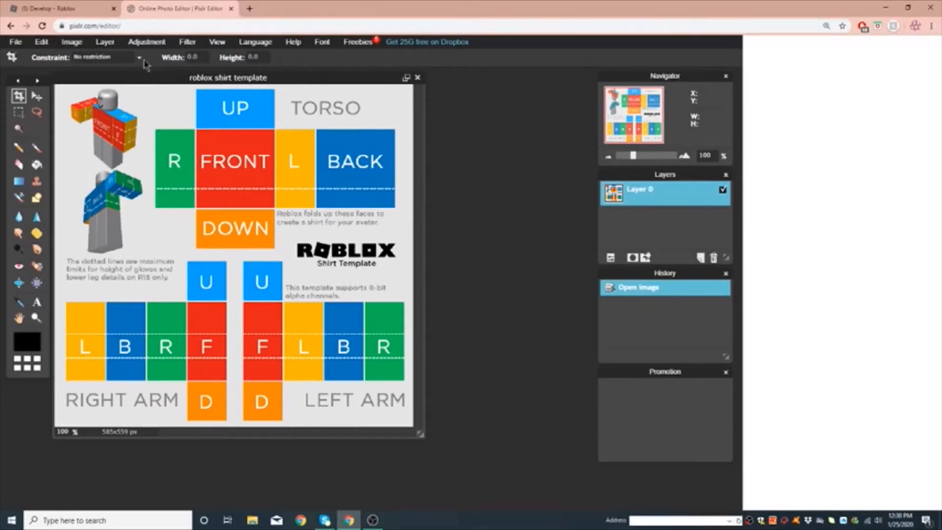
Step: Add a new empty layer above the template and name it 'color'
click(105, 41)
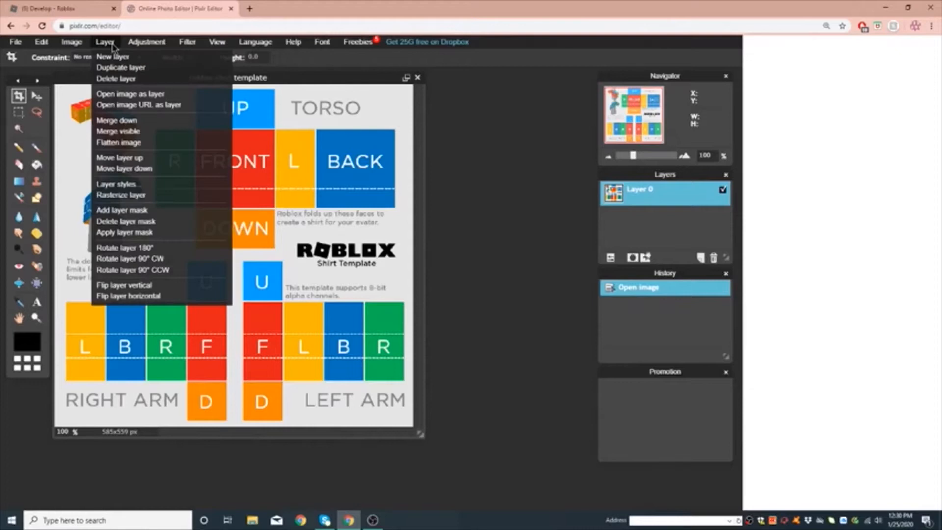
click(112, 57)
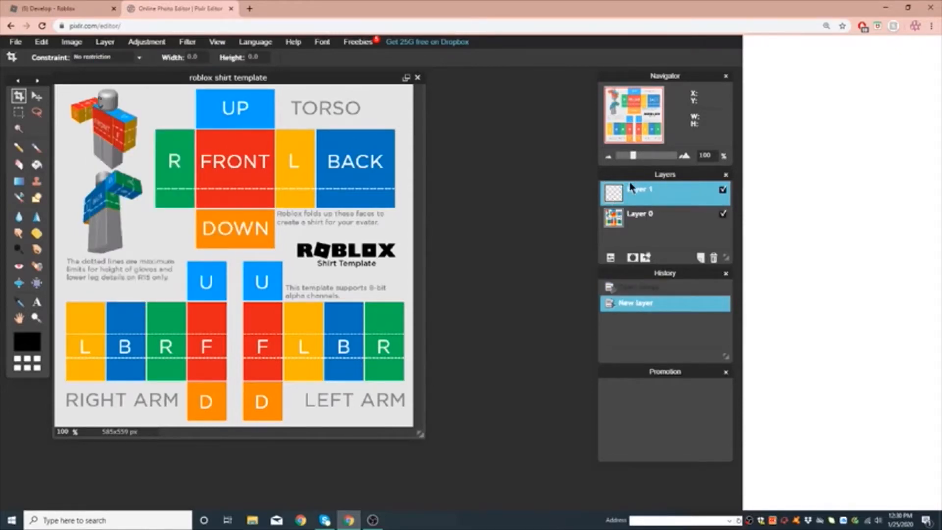
double_click(640, 191)
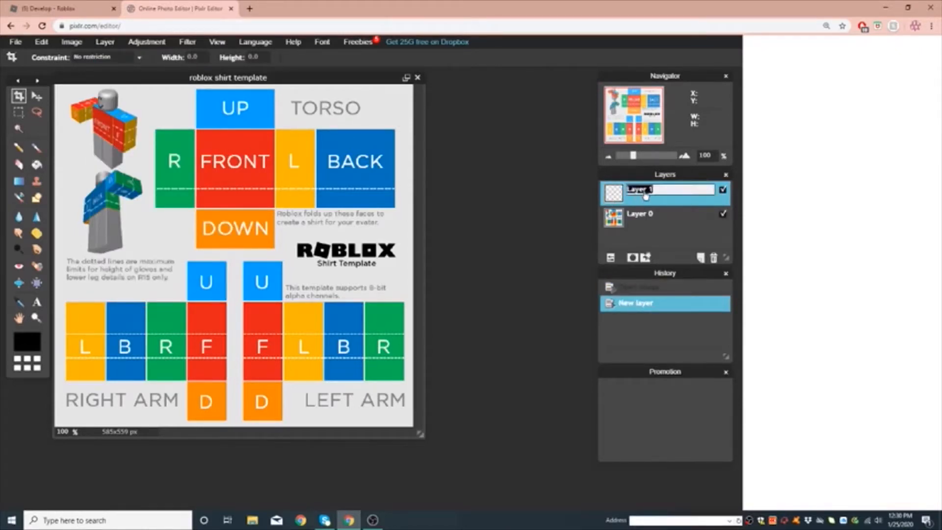
text(color)
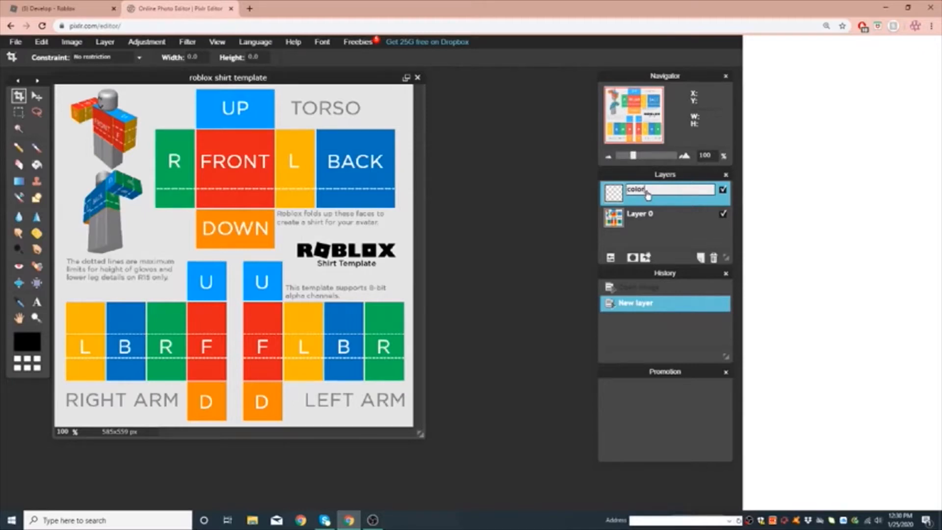
Step: Rename the template layer to 'base' and make the color layer active
click(640, 217)
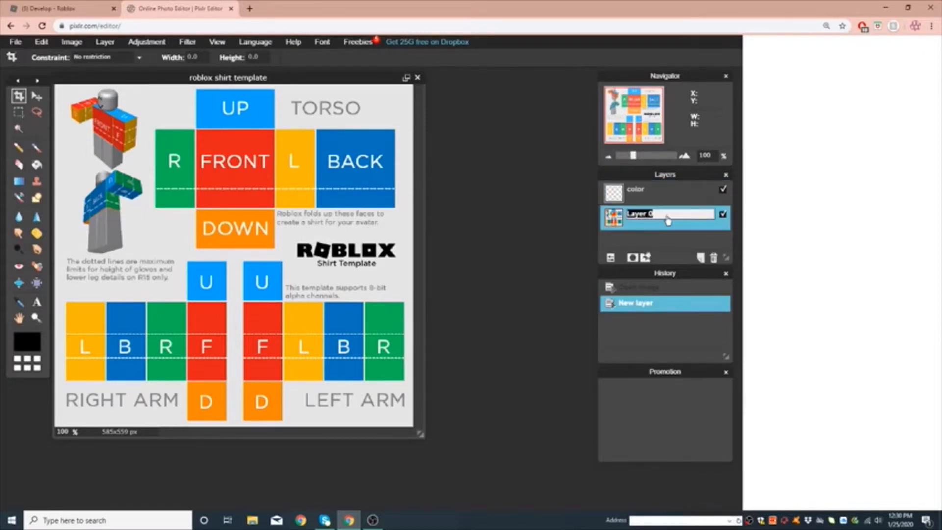
text(base)
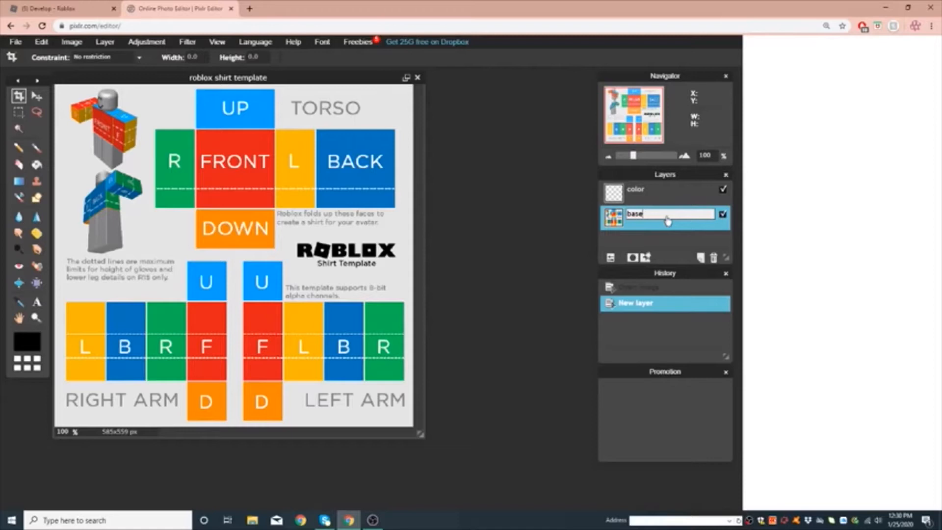
click(660, 192)
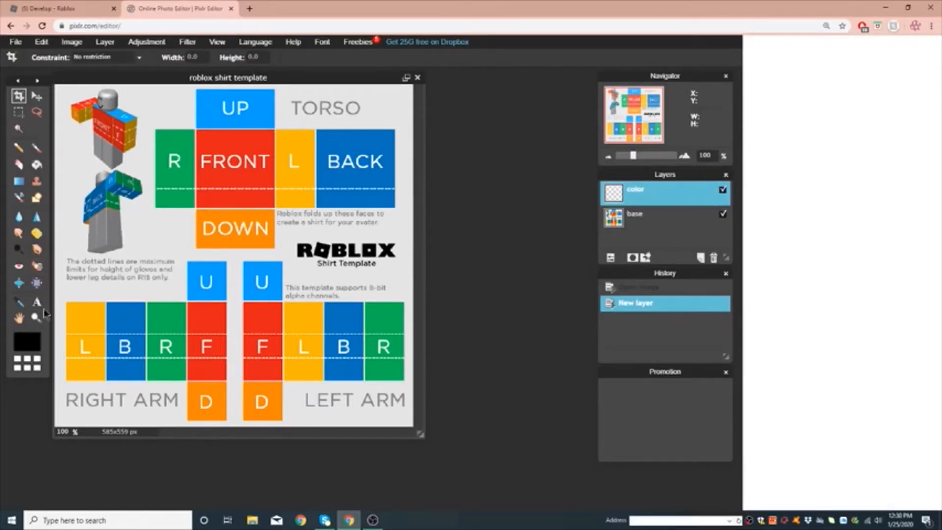
Step: Set the main drawing colour to a light lavender shade
click(36, 301)
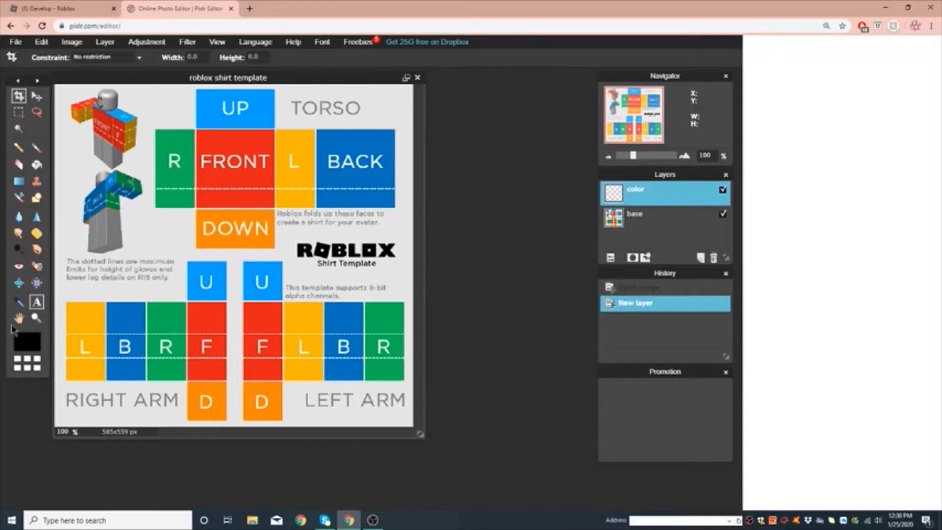
click(26, 343)
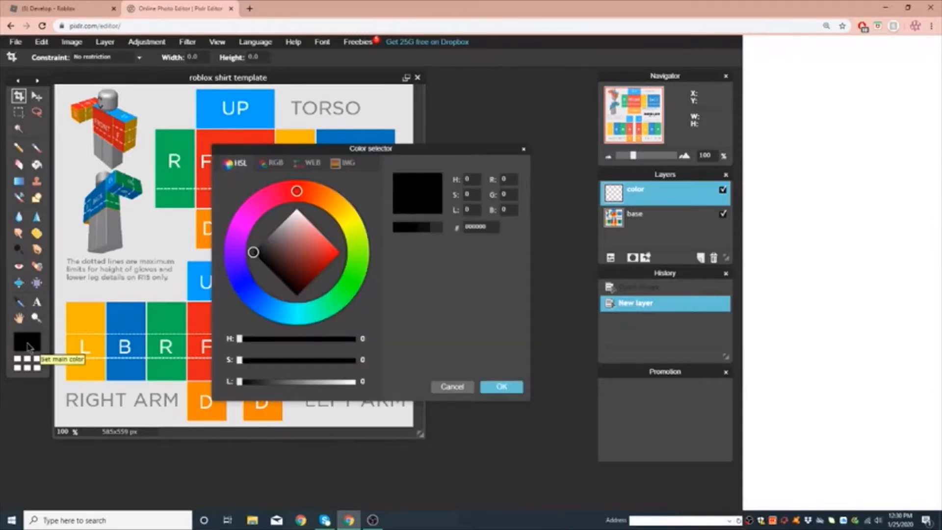
click(247, 218)
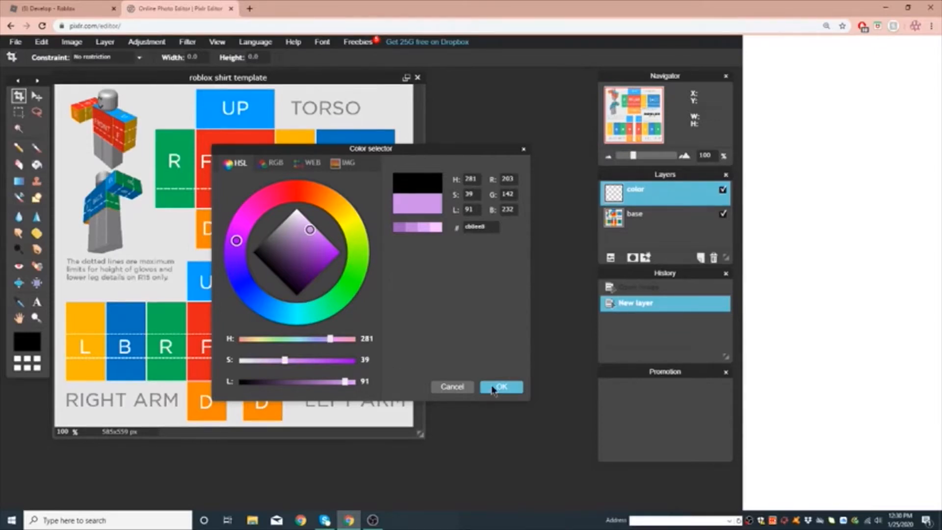
click(502, 386)
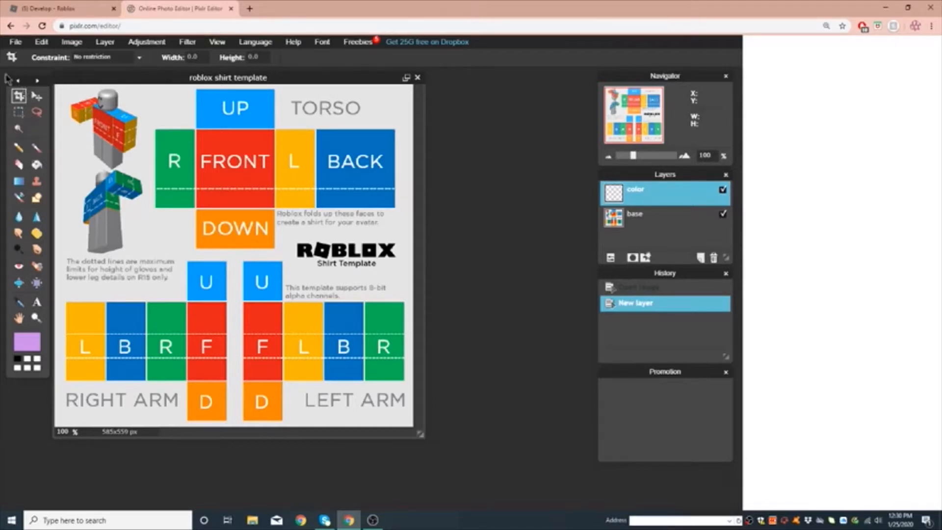
mouse_move(3, 250)
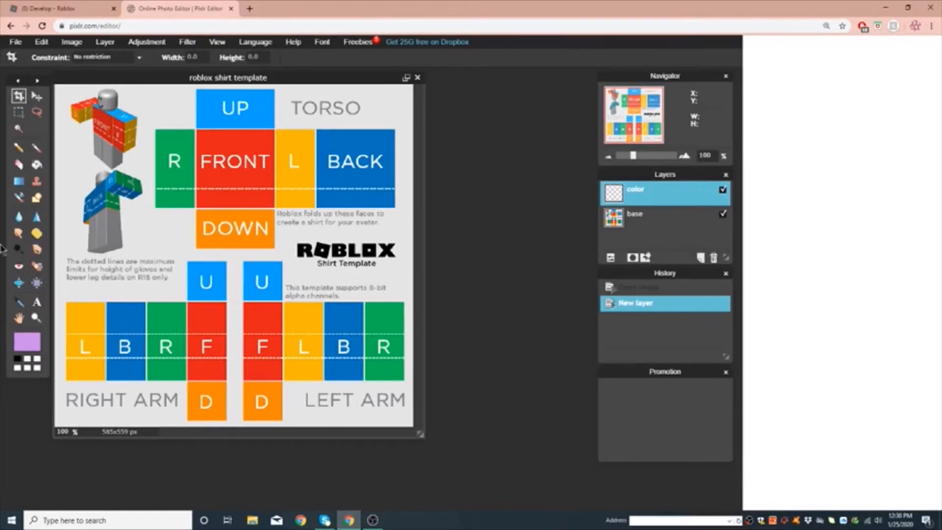
mouse_move(19, 112)
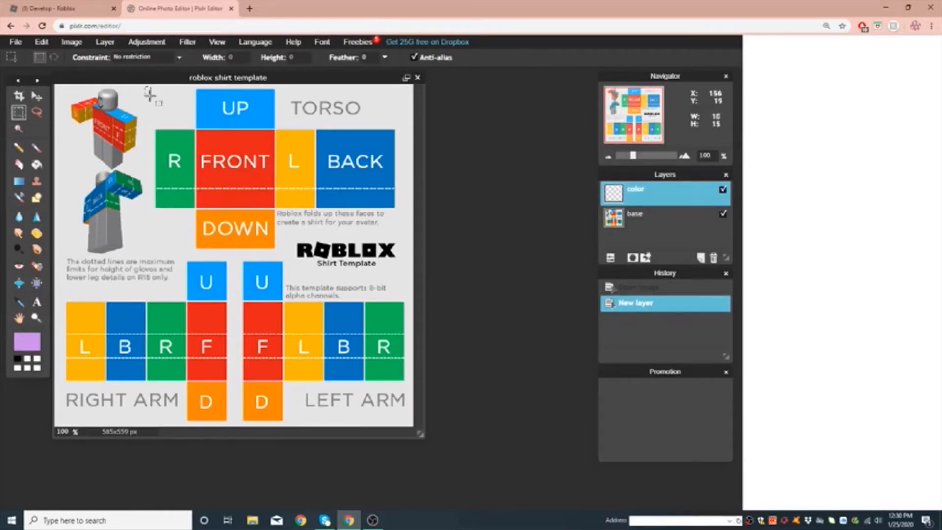
Step: Select the top torso band of the template and fill it lavender with the Paint Bucket
drag(149, 94, 397, 181)
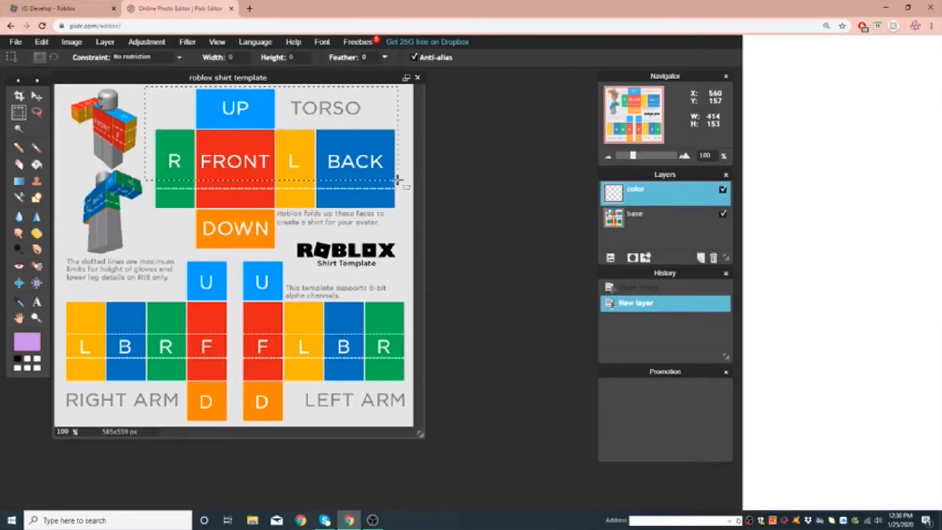
drag(400, 186, 416, 171)
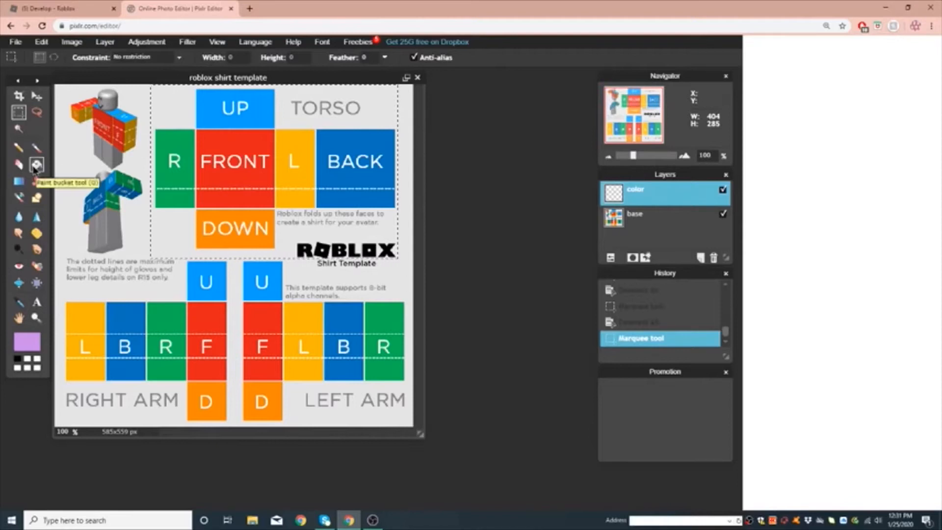
click(36, 165)
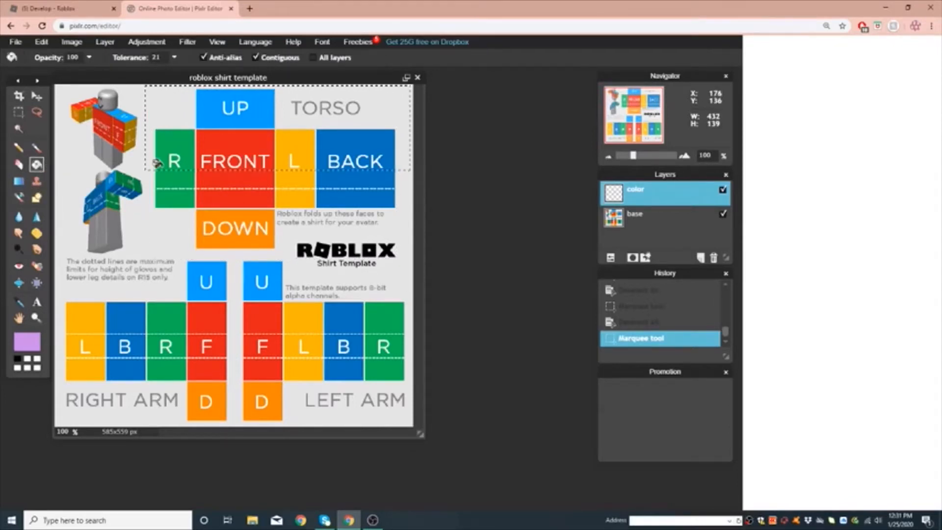
click(277, 126)
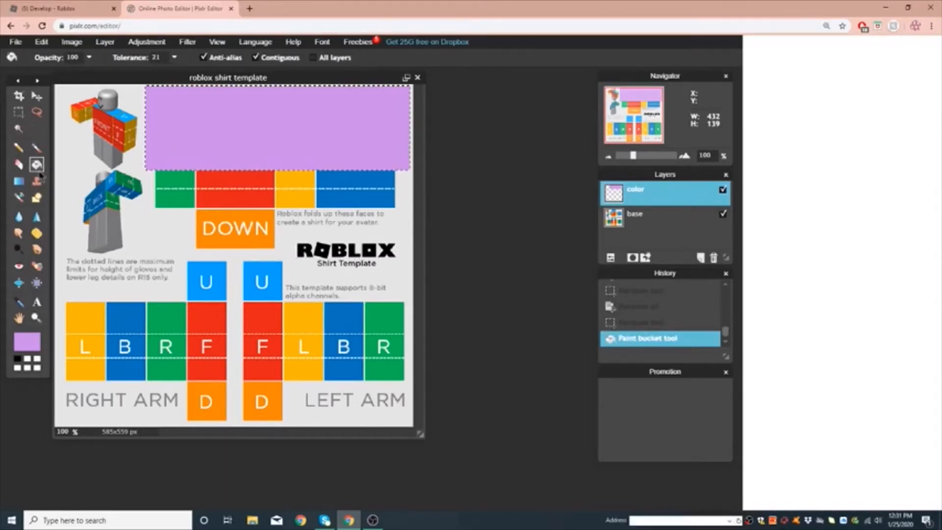
mouse_move(19, 112)
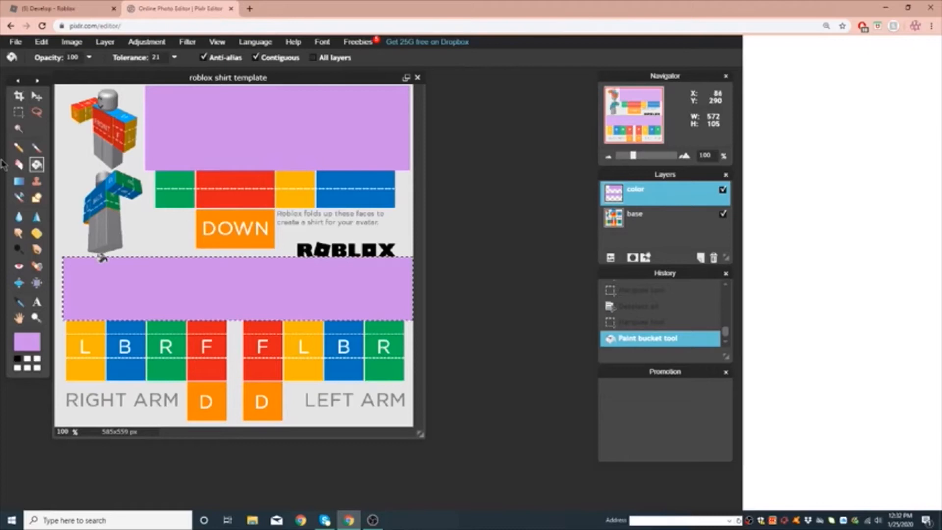
Step: Switch to the Marquee tool to trim excess lavender from the template faces
click(18, 112)
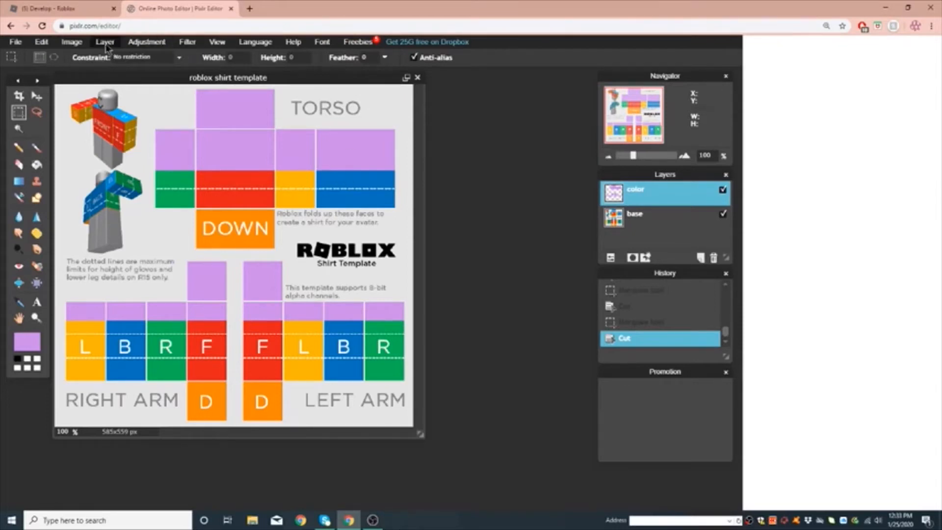
Step: Import the anime image as a new layer and rename it 'picture'
click(105, 42)
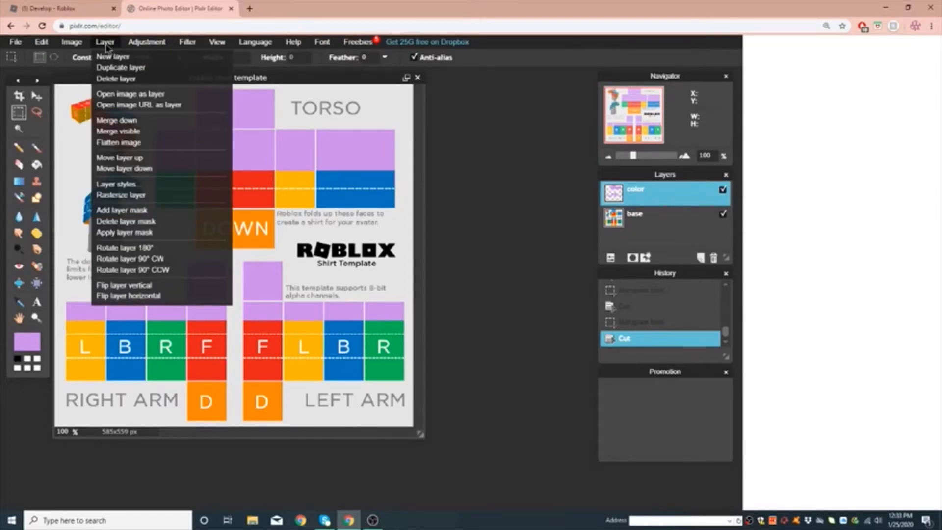
click(130, 93)
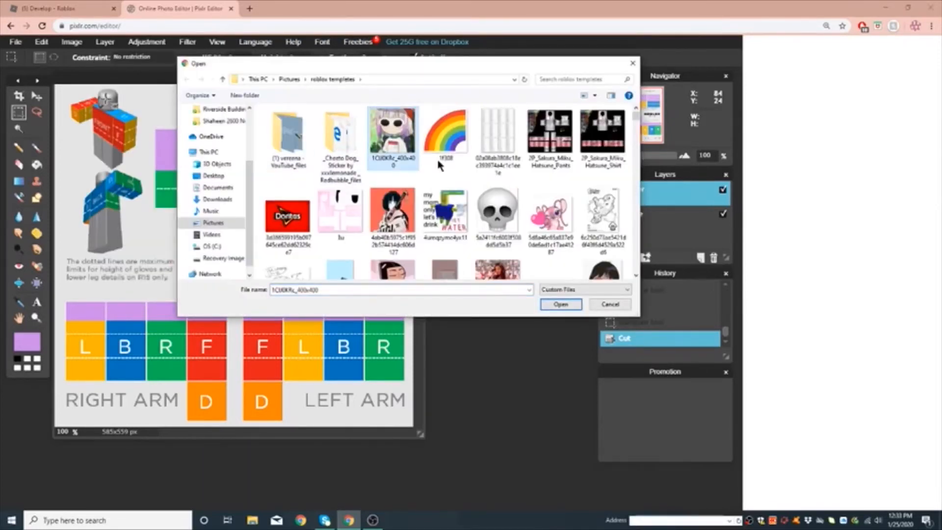
click(561, 304)
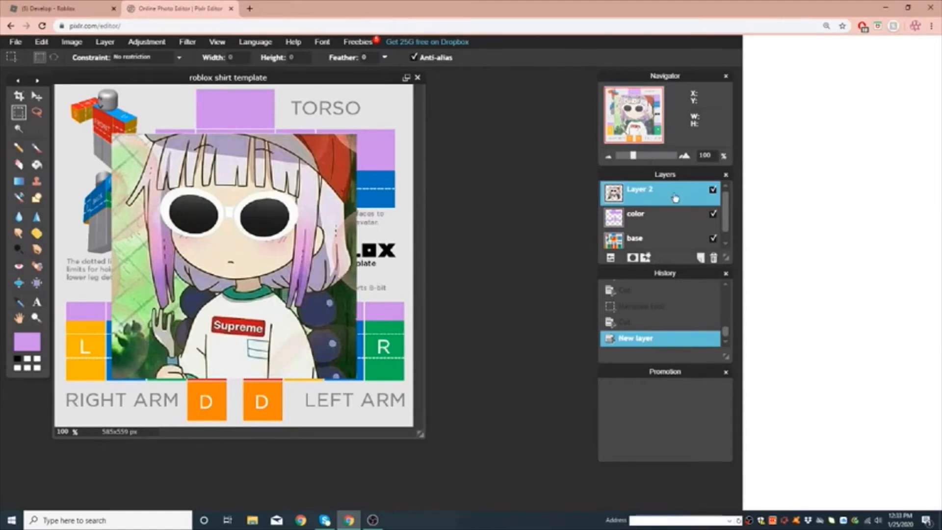
double_click(639, 190)
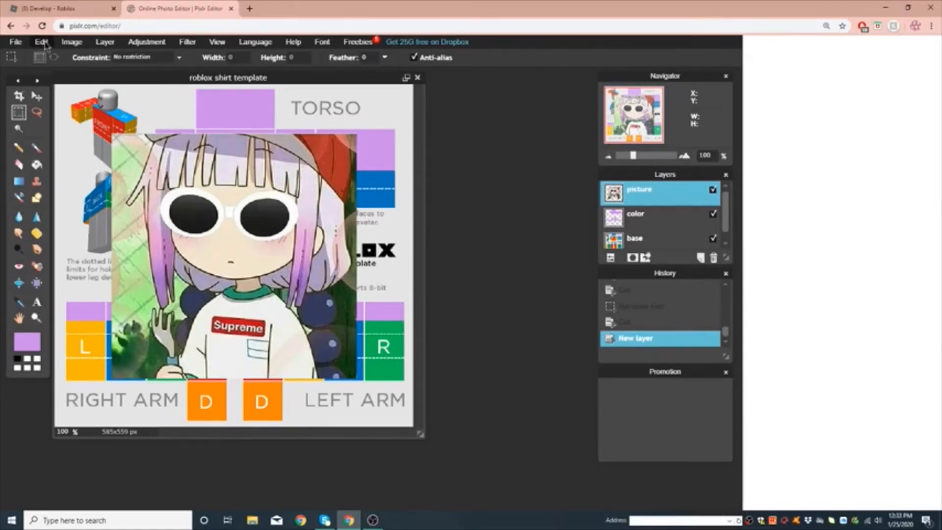
Step: Free-transform the picture onto the FRONT face and hide the base template layer
click(42, 41)
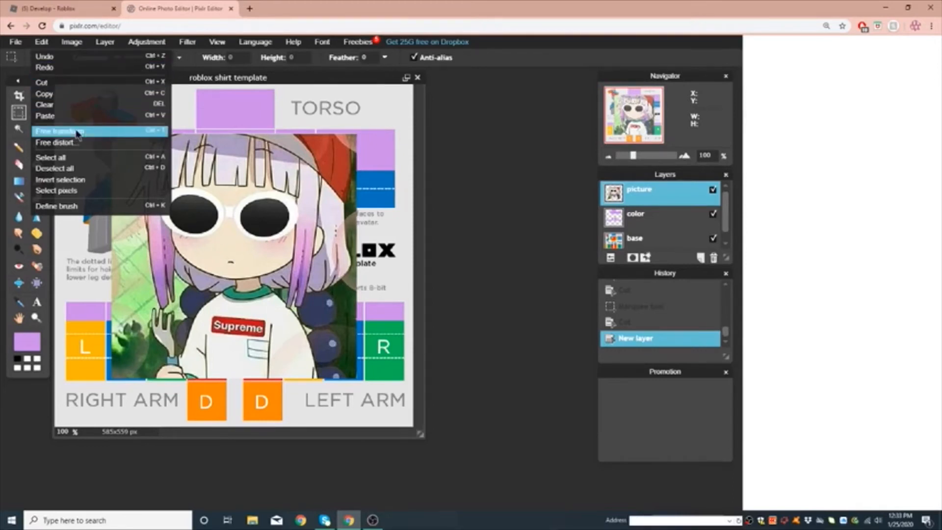
click(59, 130)
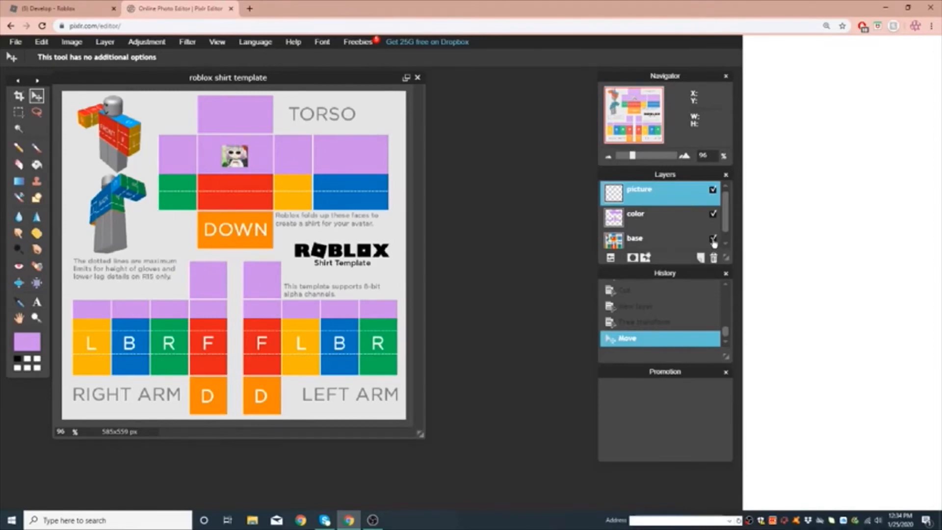
click(712, 239)
text(imagine copying a simple design smh)
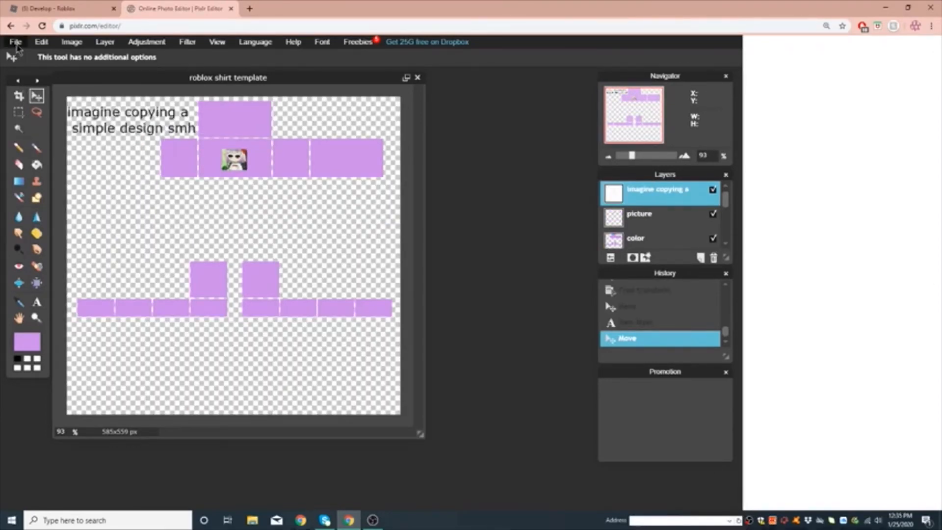
Step: Save the finished shirt design via File > Save
click(14, 42)
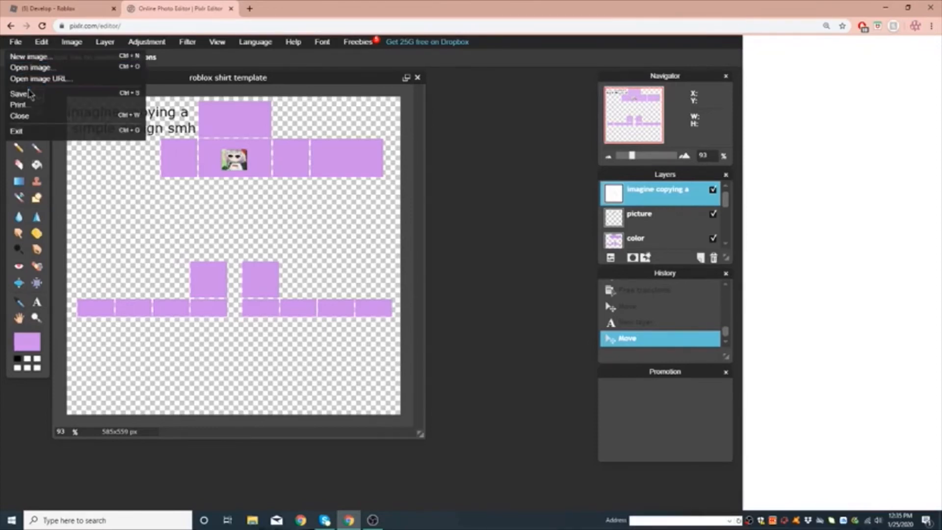
click(57, 9)
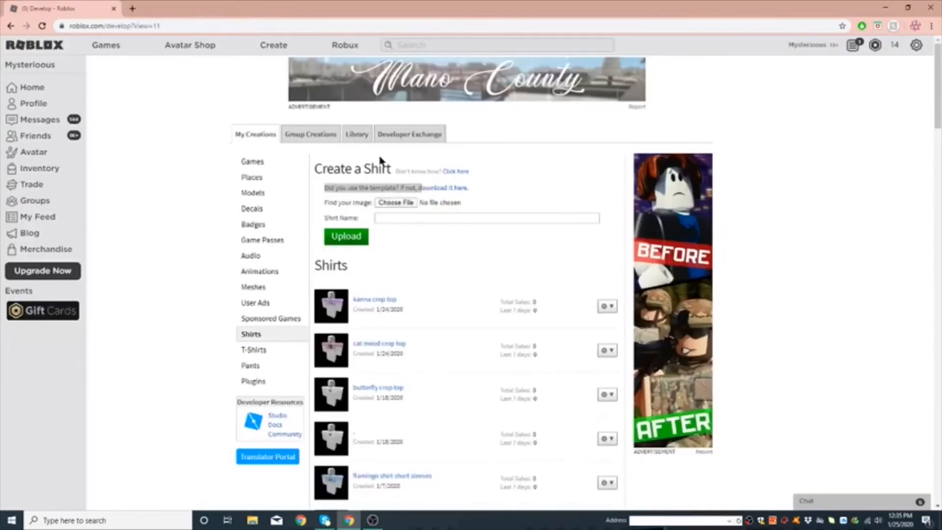
Step: Return to Roblox Create and open the Shirts section with the Create a Shirt form
click(33, 103)
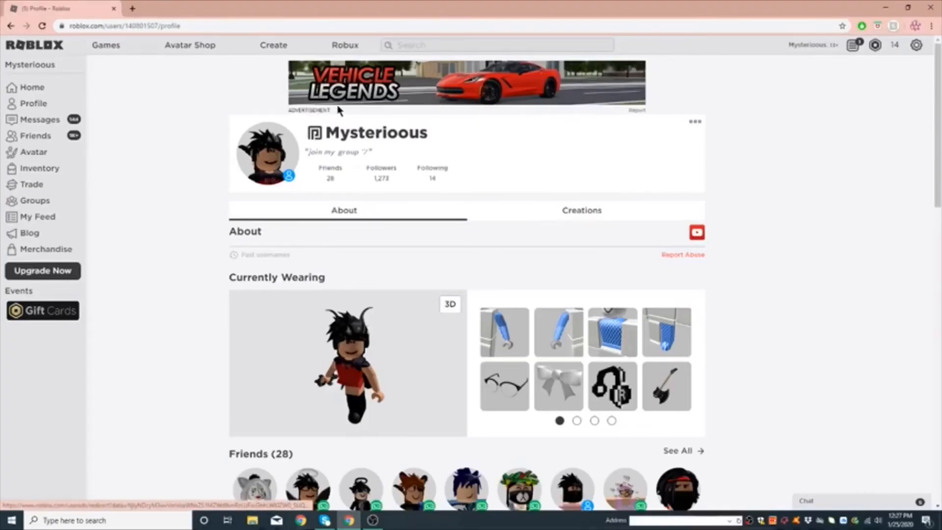
click(273, 44)
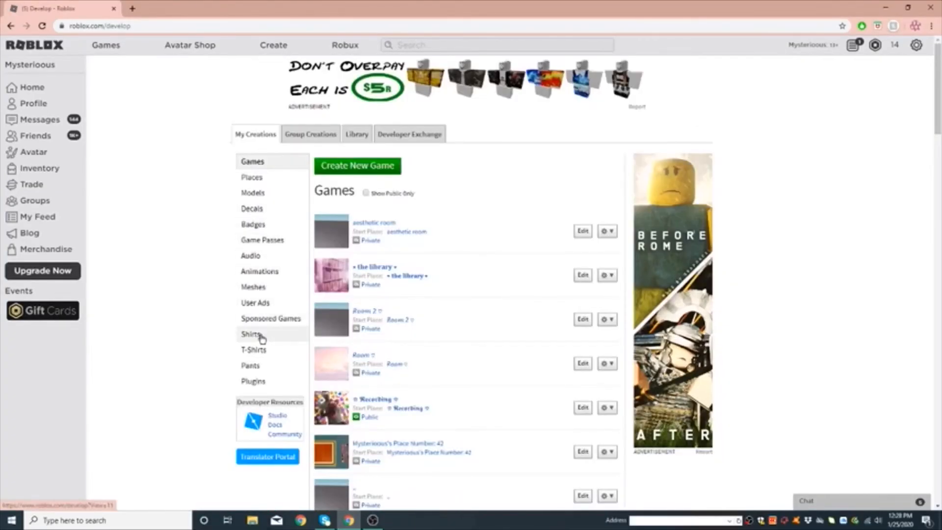
click(250, 333)
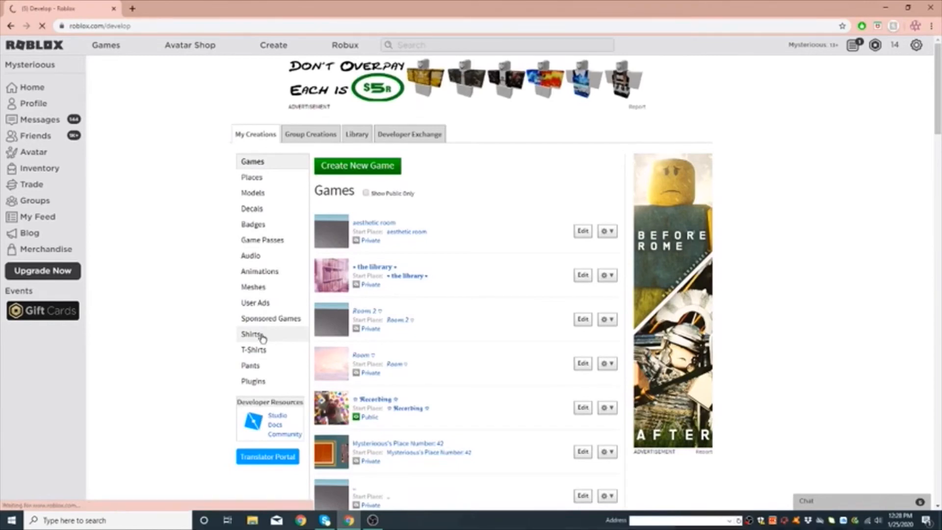
click(251, 334)
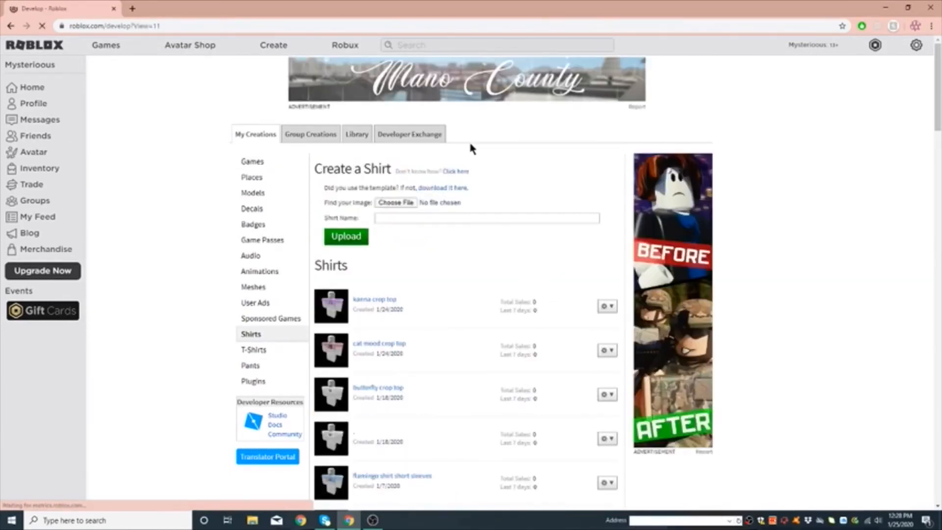